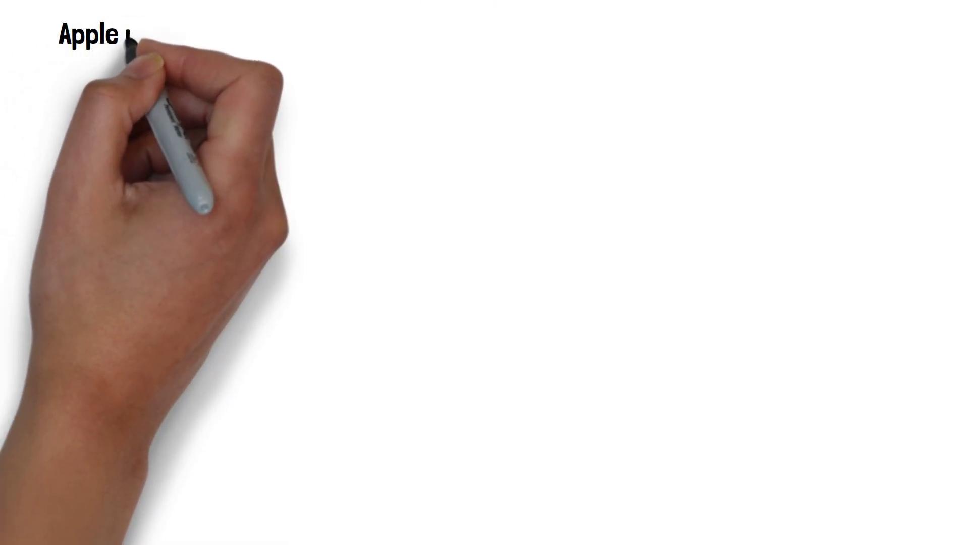
pyautogui.write('iCloud')
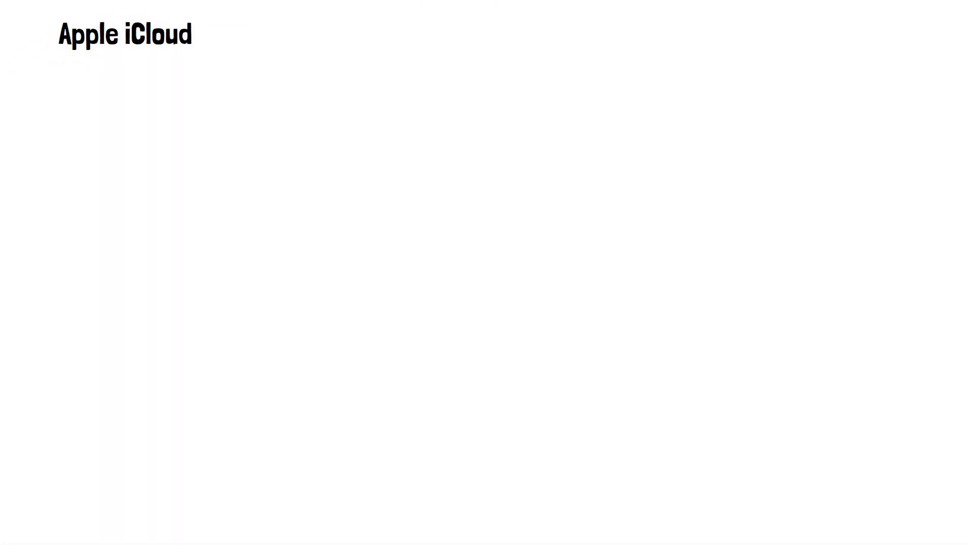